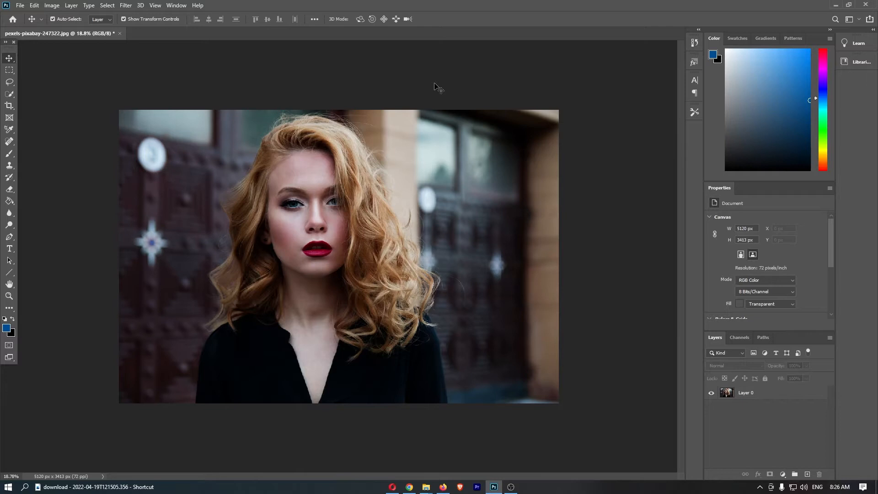
pyautogui.moveTo(387, 51)
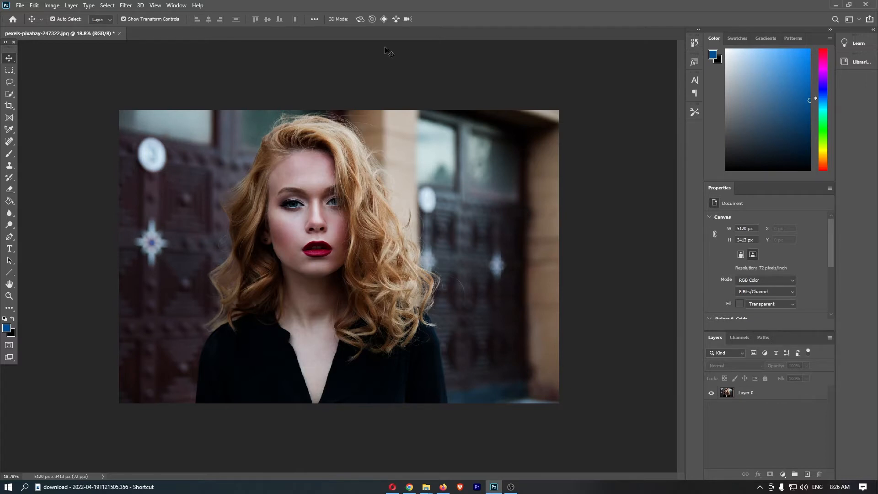
pyautogui.moveTo(389, 82)
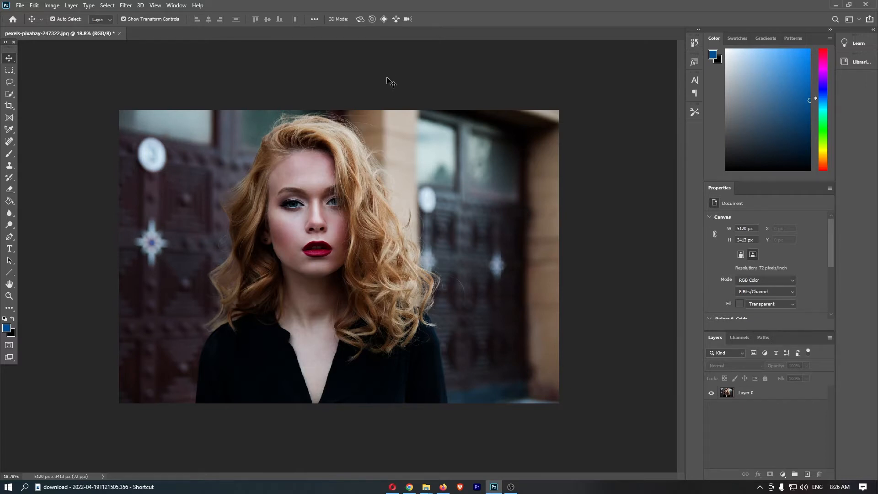
pyautogui.moveTo(245, 162)
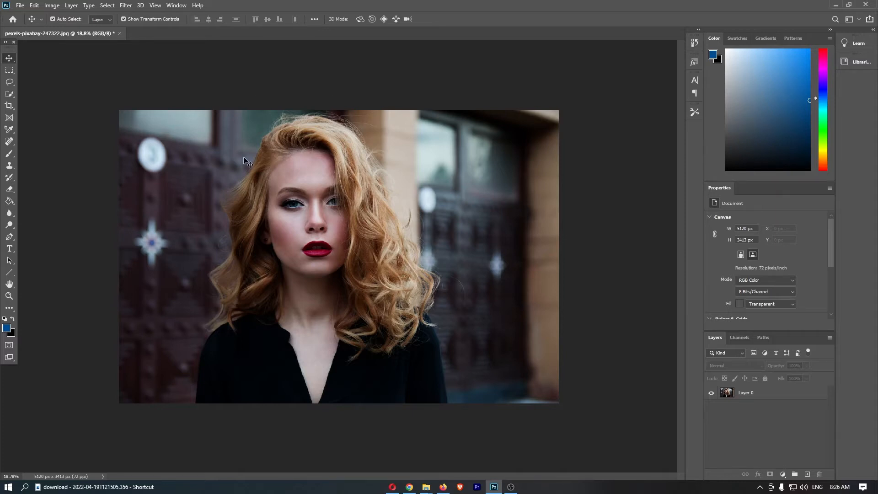
pyautogui.moveTo(280, 176)
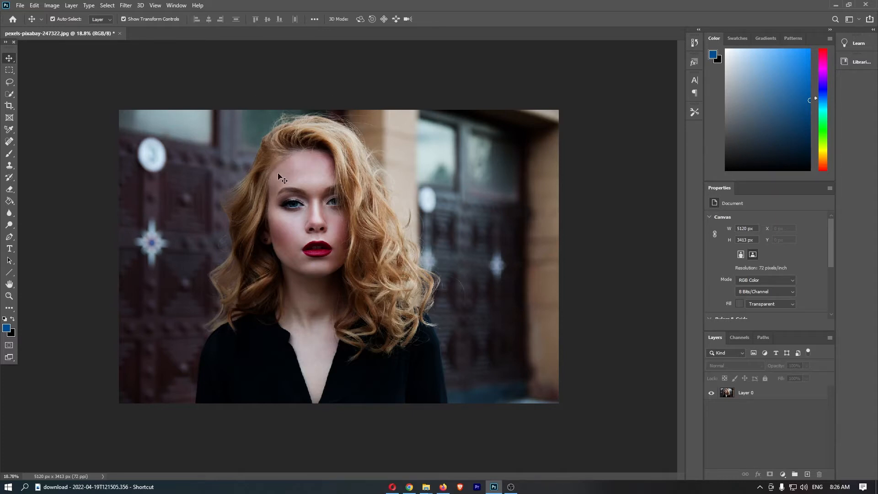
pyautogui.moveTo(18, 7)
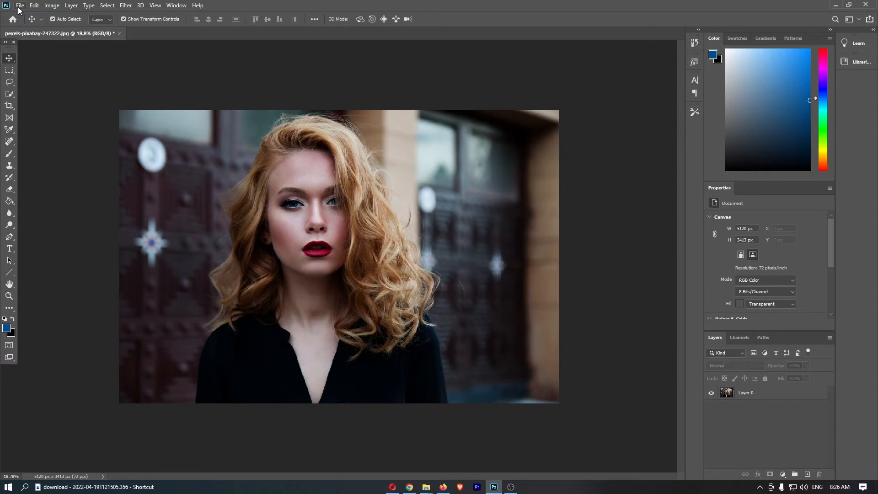
# - Open the Export As dialog for the portrait photo from the File menu
pyautogui.click(20, 5)
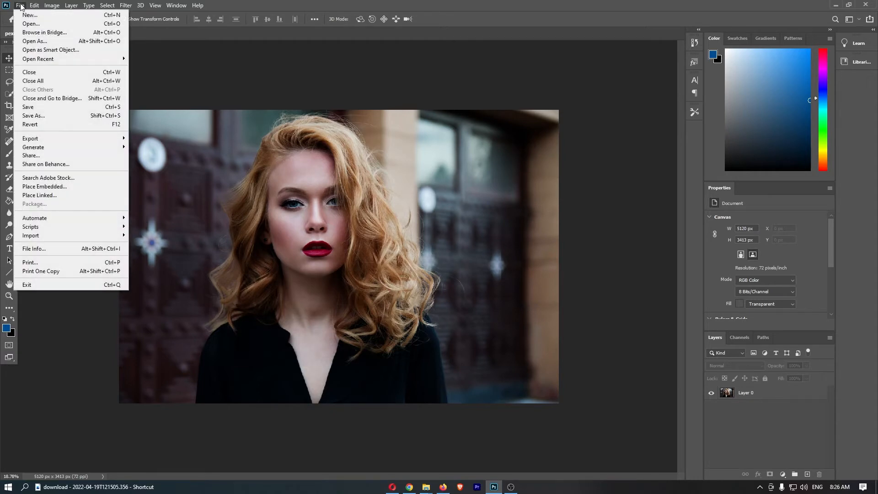
pyautogui.moveTo(30, 15)
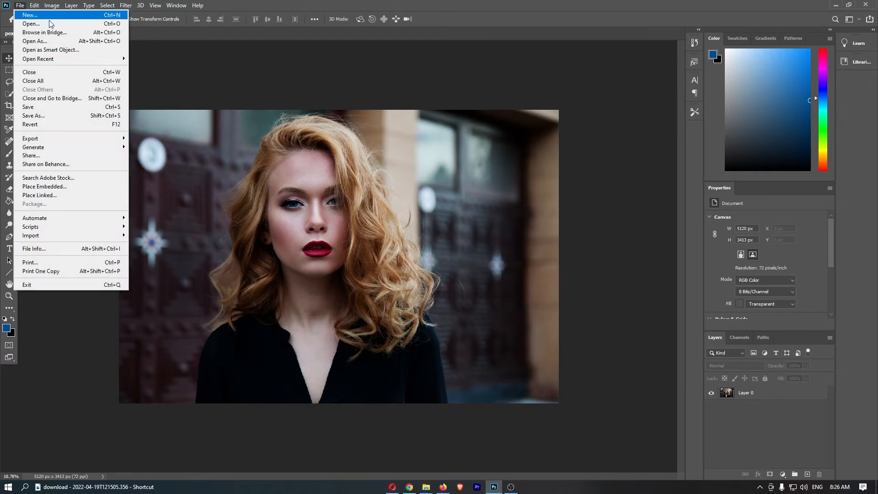
pyautogui.moveTo(33, 116)
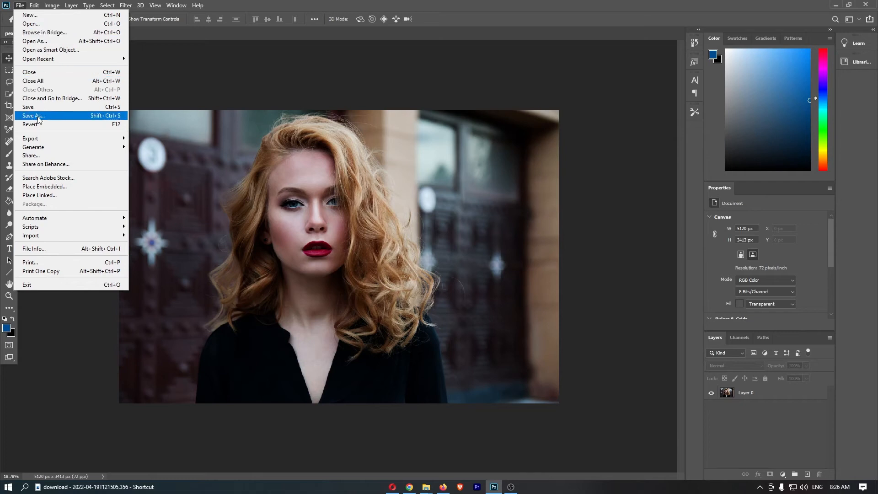
pyautogui.moveTo(31, 138)
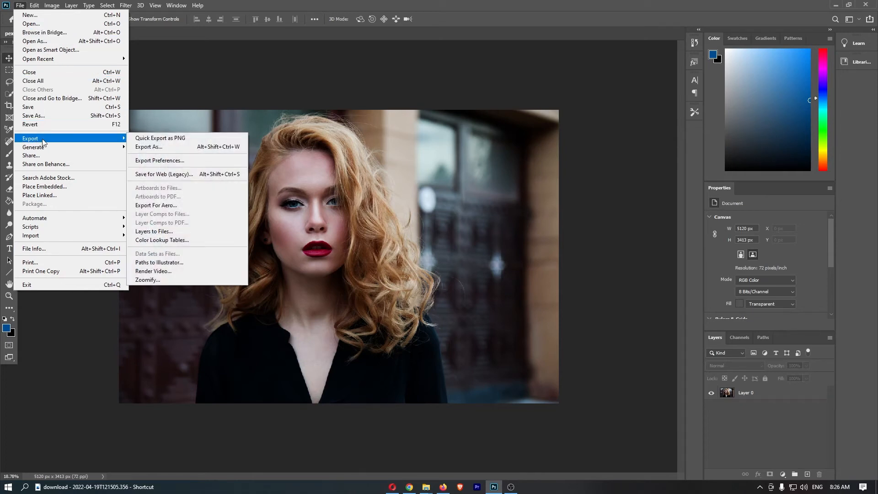
pyautogui.moveTo(171, 231)
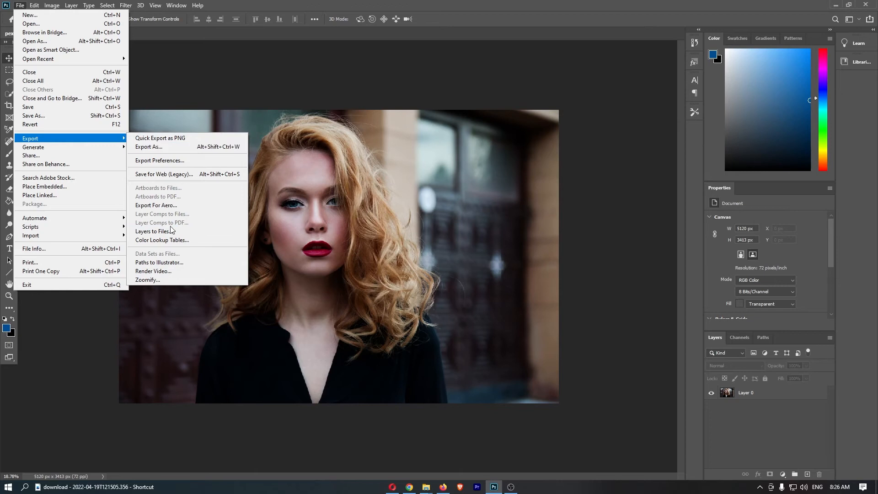
pyautogui.moveTo(168, 146)
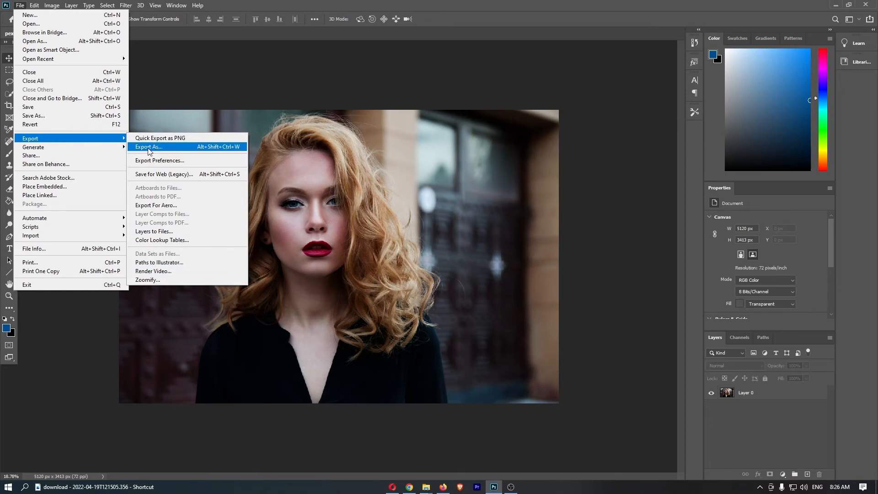
pyautogui.click(148, 146)
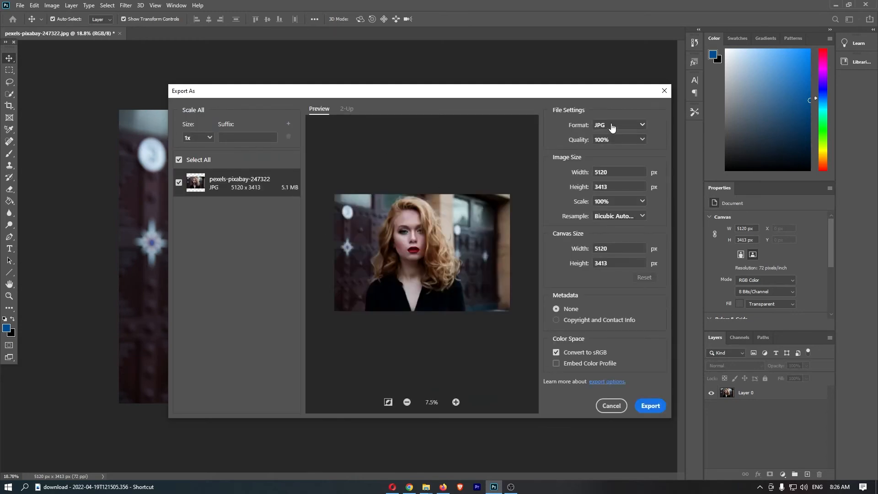
# - Switch the Export As format from JPG to SVG
pyautogui.click(620, 124)
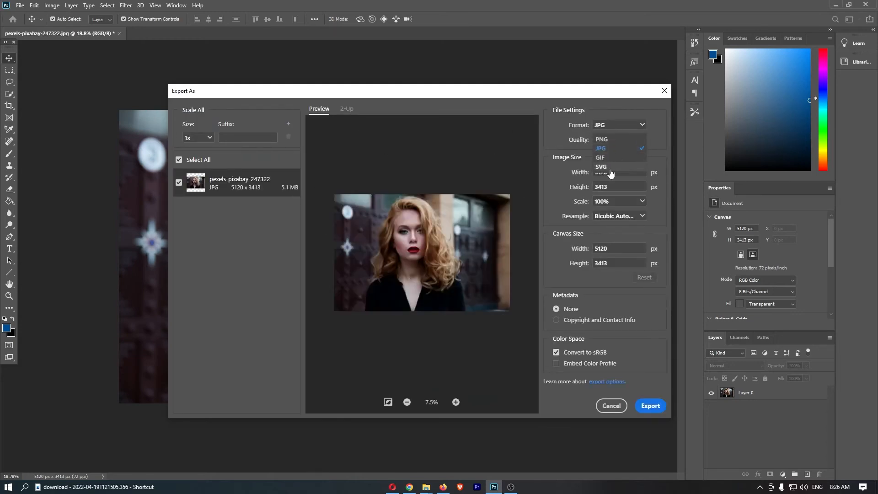
pyautogui.click(600, 166)
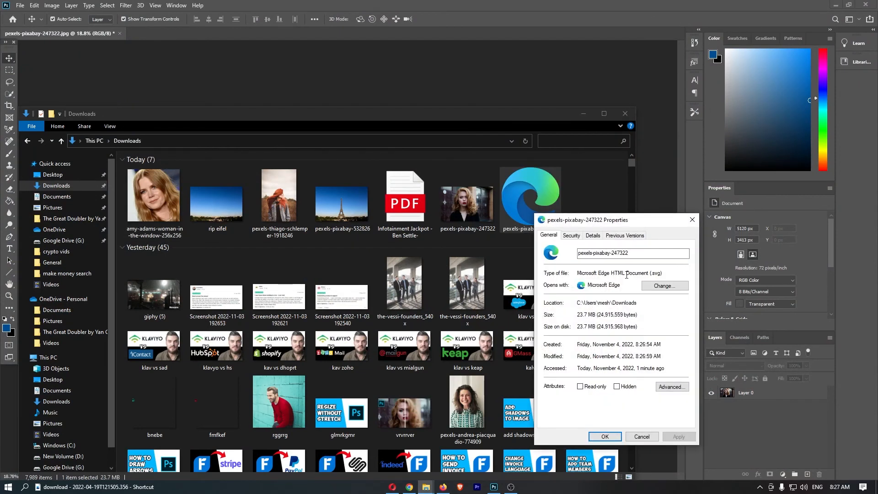
# - Highlight the svg extension in the file type of pexels-pixabay-247322's Properties
pyautogui.doubleClick(654, 272)
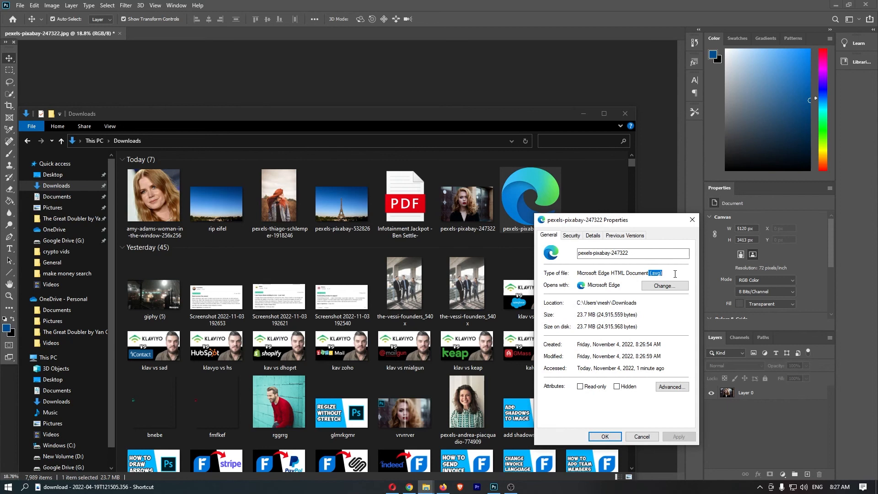